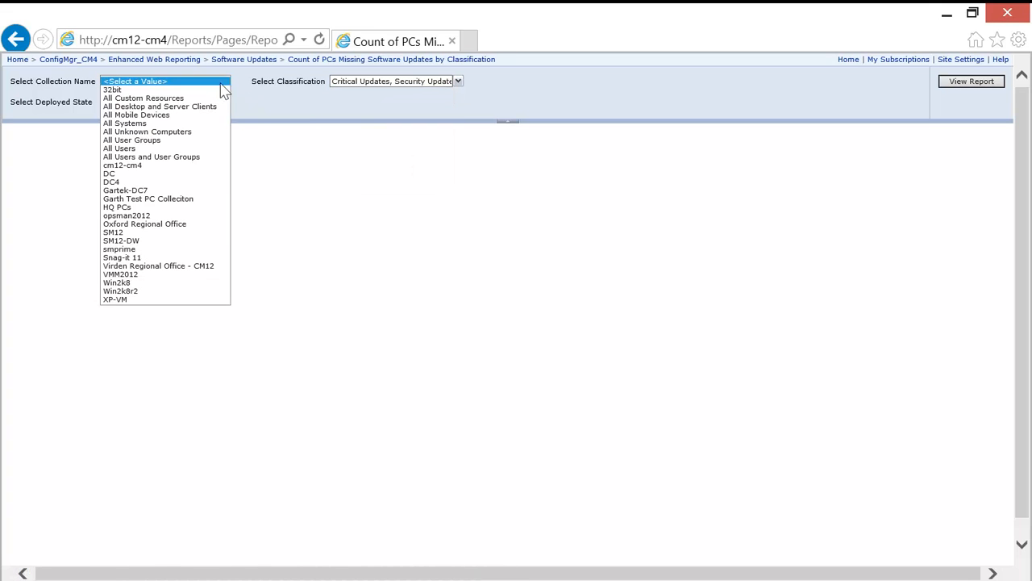
- View the missing-updates report for Oxford Regional Office with deployed state Yes
left_click(145, 223)
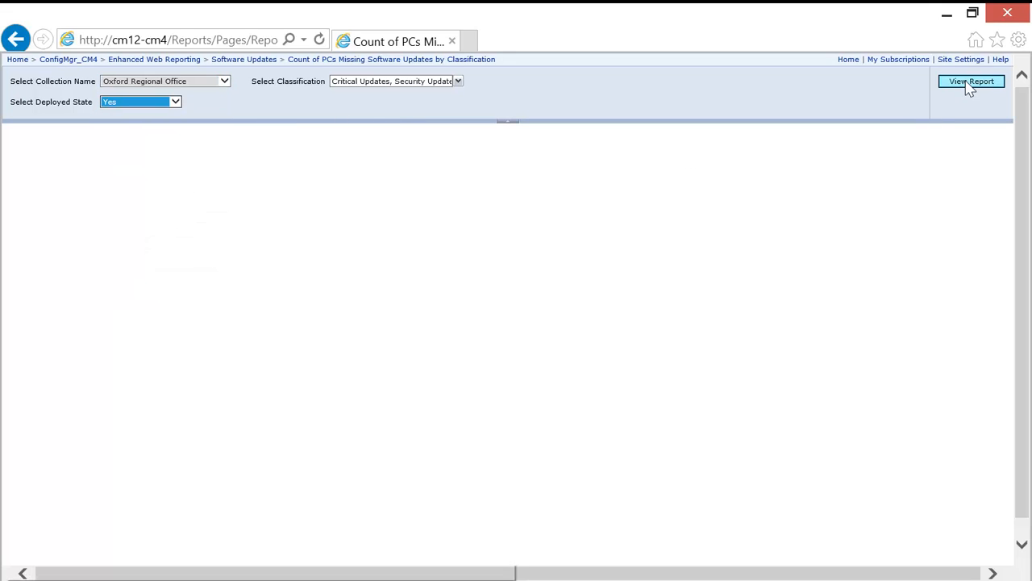
left_click(971, 80)
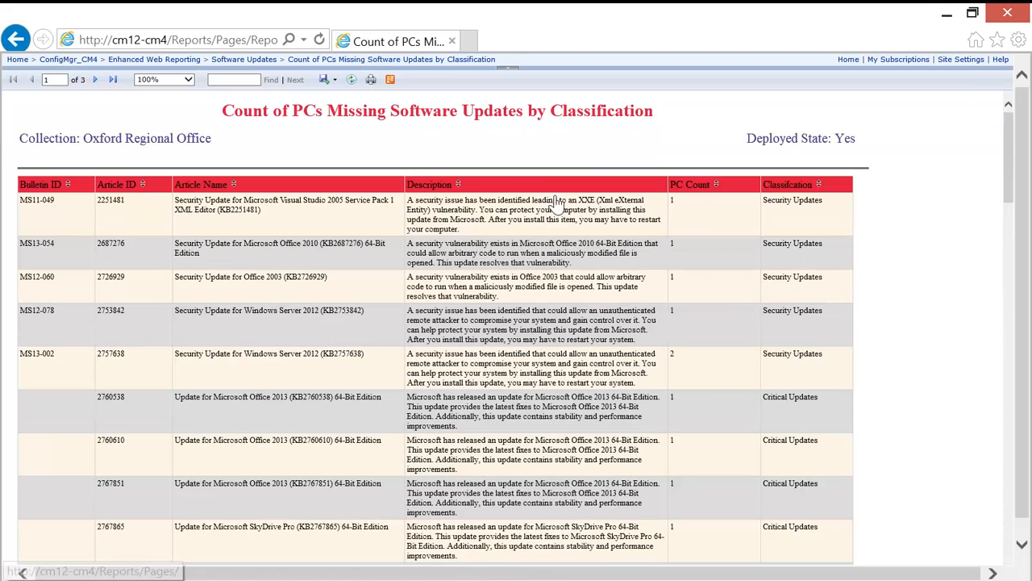
mouse_move(564, 201)
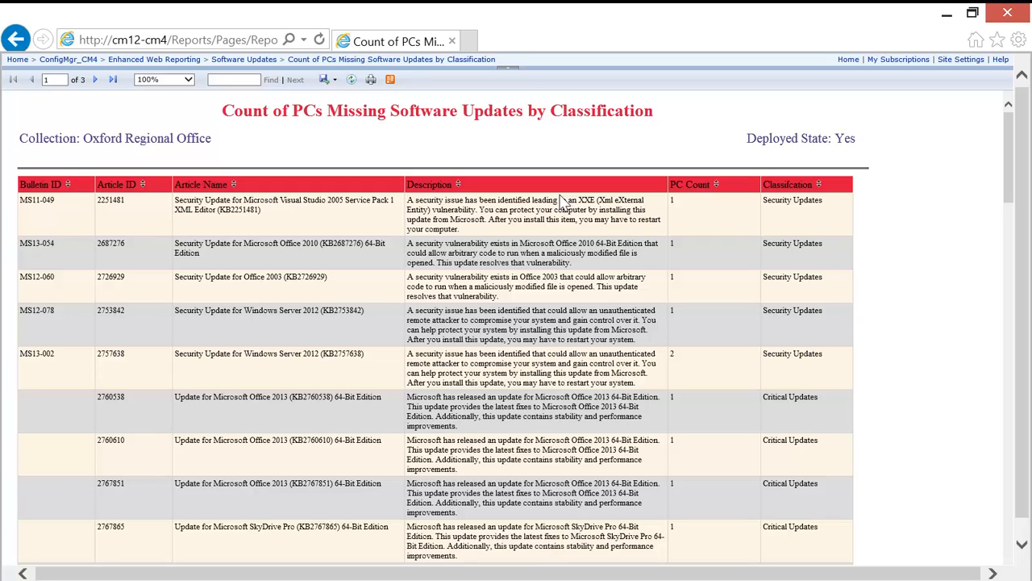
mouse_move(720, 195)
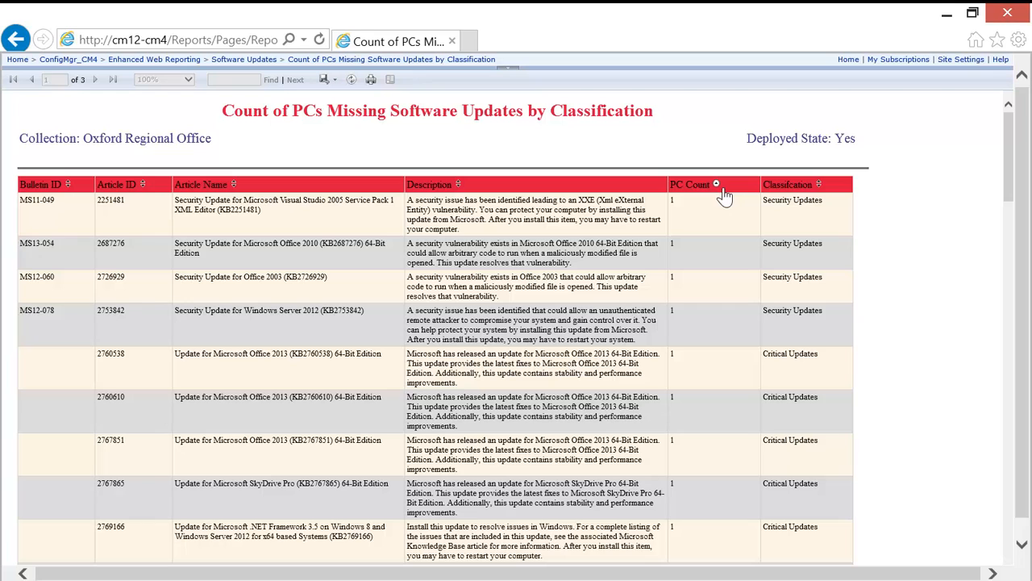
- Sort the report rows by PC Count in descending order
left_click(717, 184)
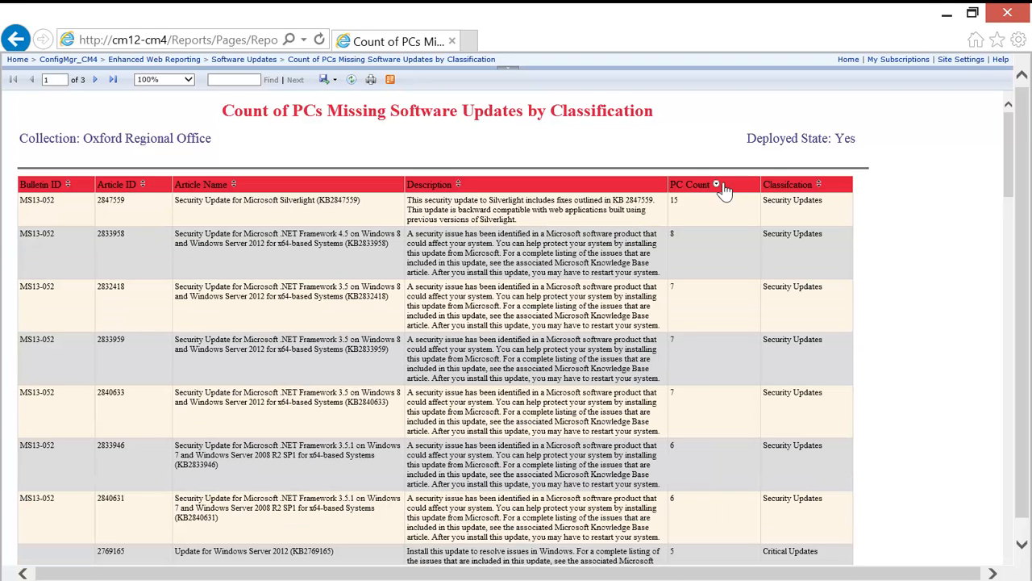
mouse_move(721, 210)
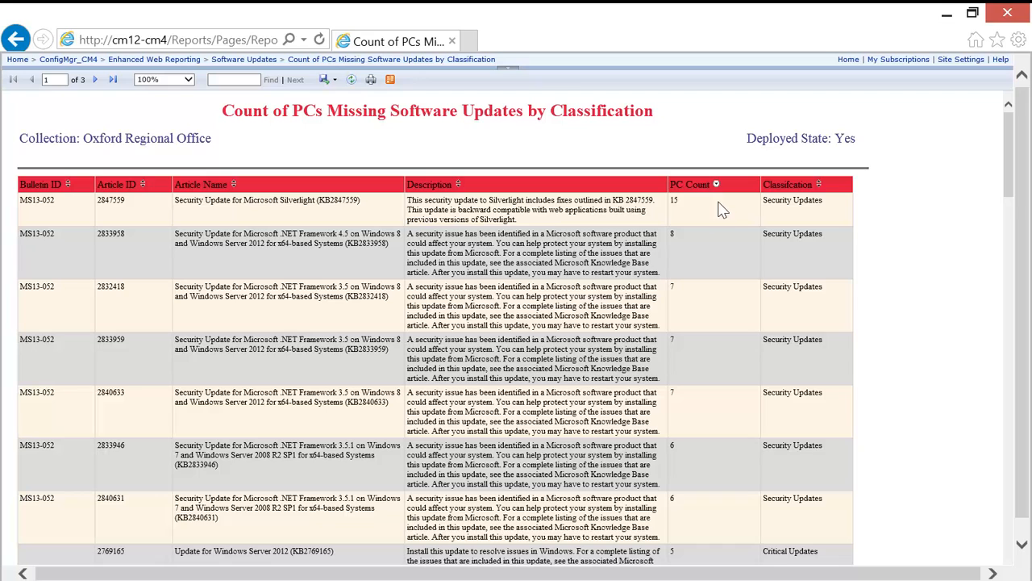
mouse_move(718, 209)
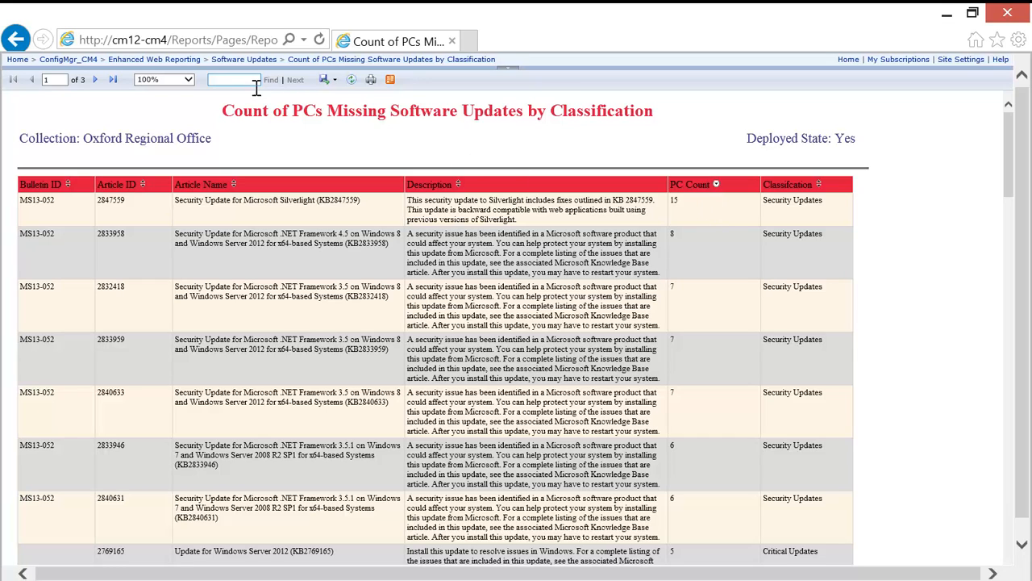
mouse_move(339, 151)
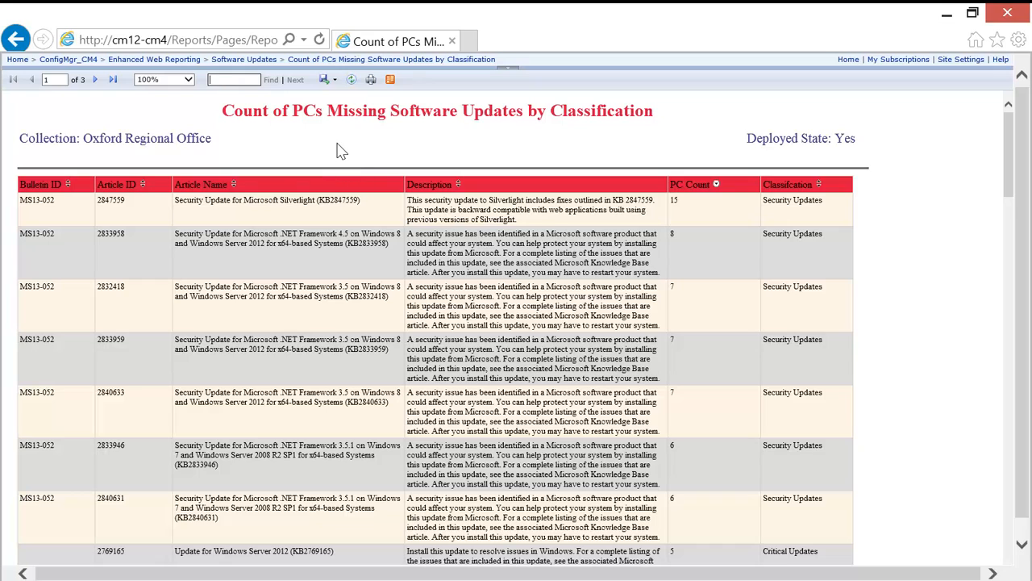
- Enter 'ms13-0' in the report's Find box
type("m")
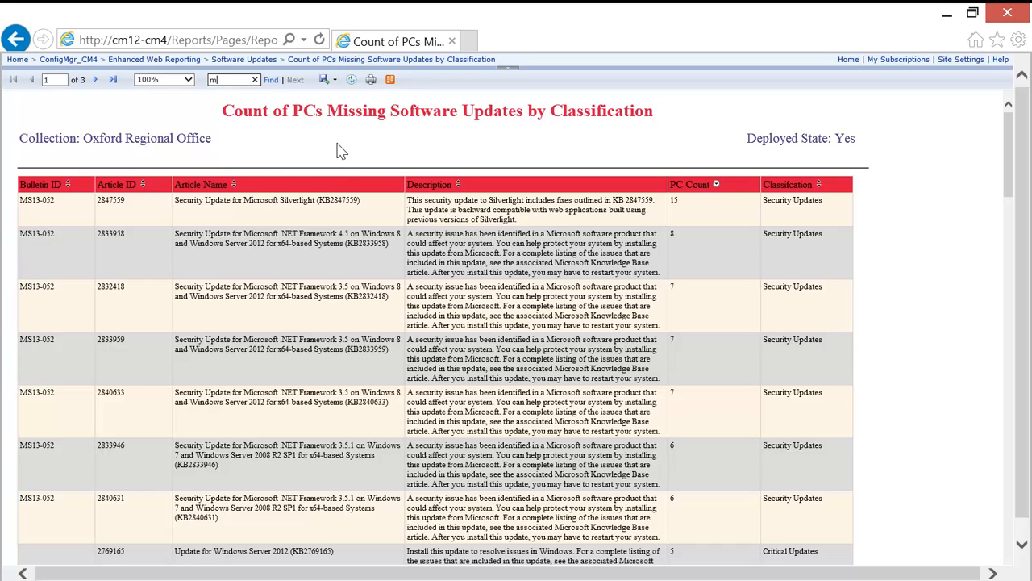
type("s13-0")
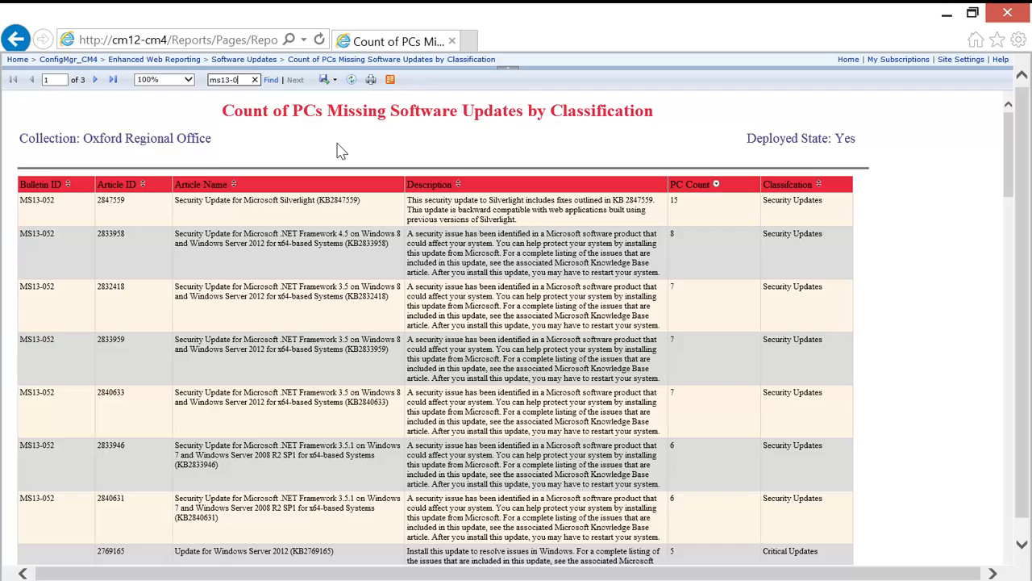